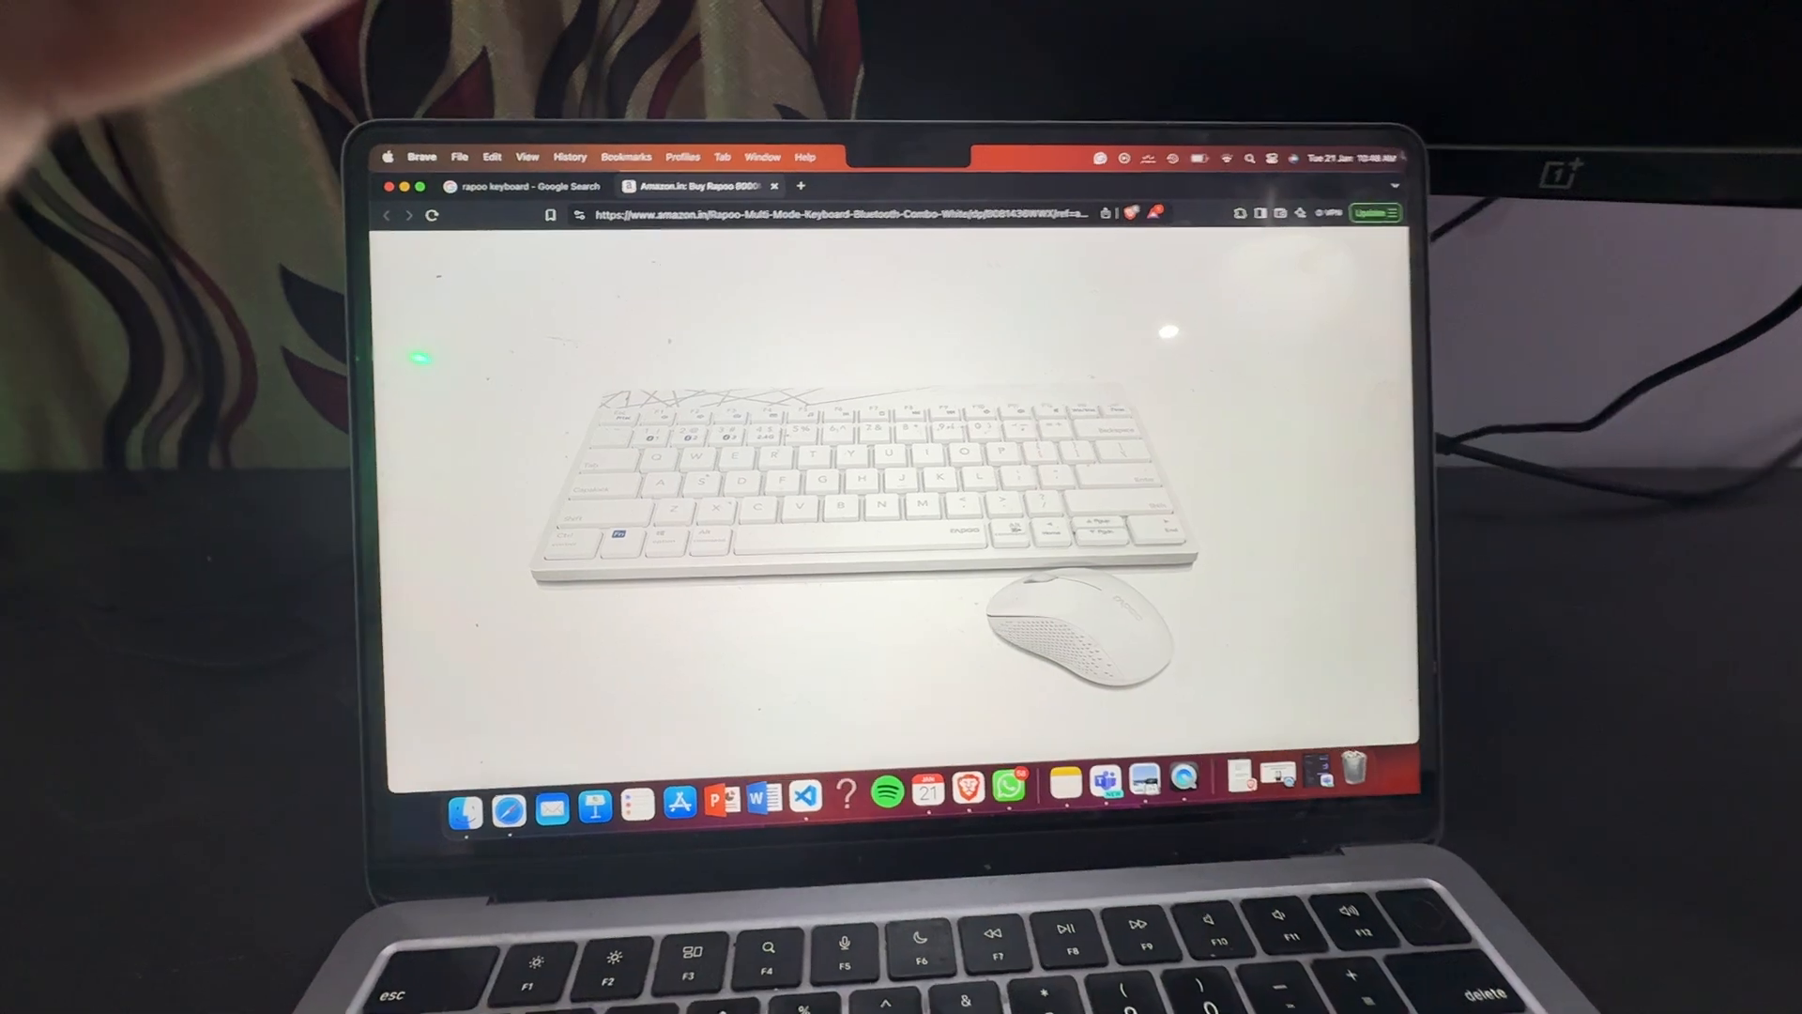
- Show the menu-bar Bluetooth list with the RAPOO 5.0KB keyboard and 5.0MS mouse connected
left_click(1297, 160)
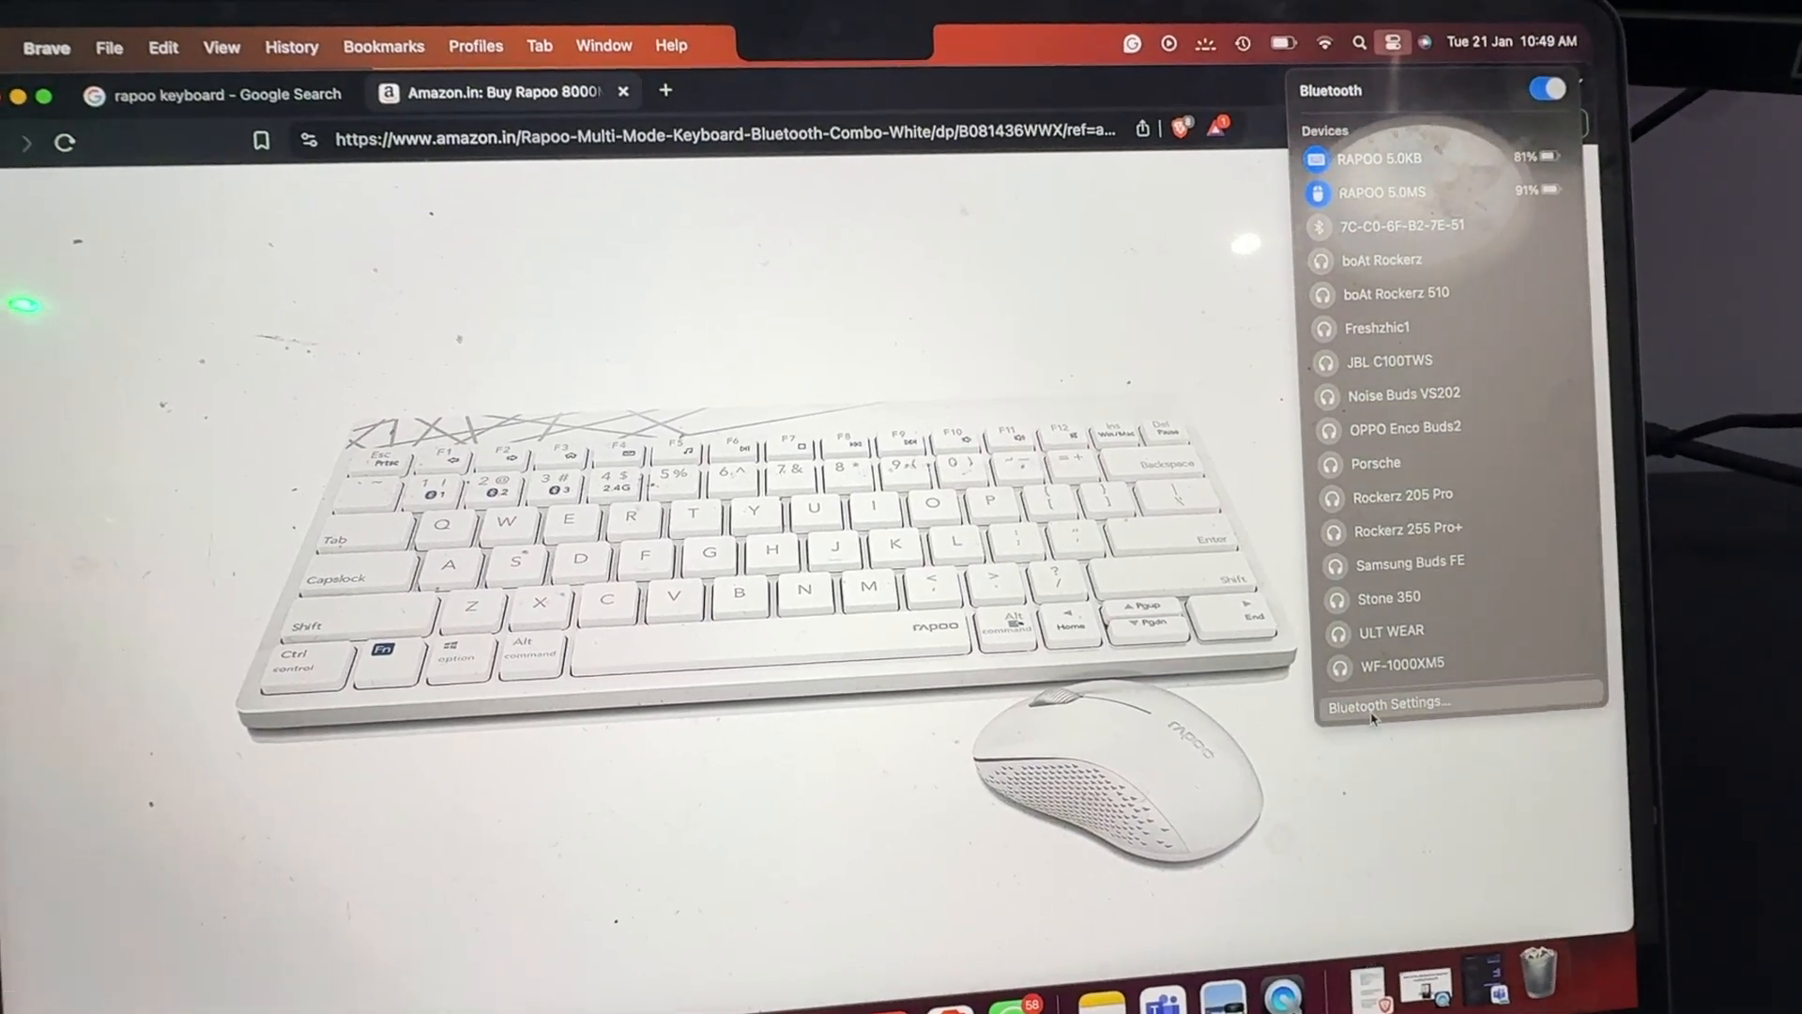
- Open Bluetooth Settings and scroll down to the Nearby Devices section still searching
left_click(1389, 702)
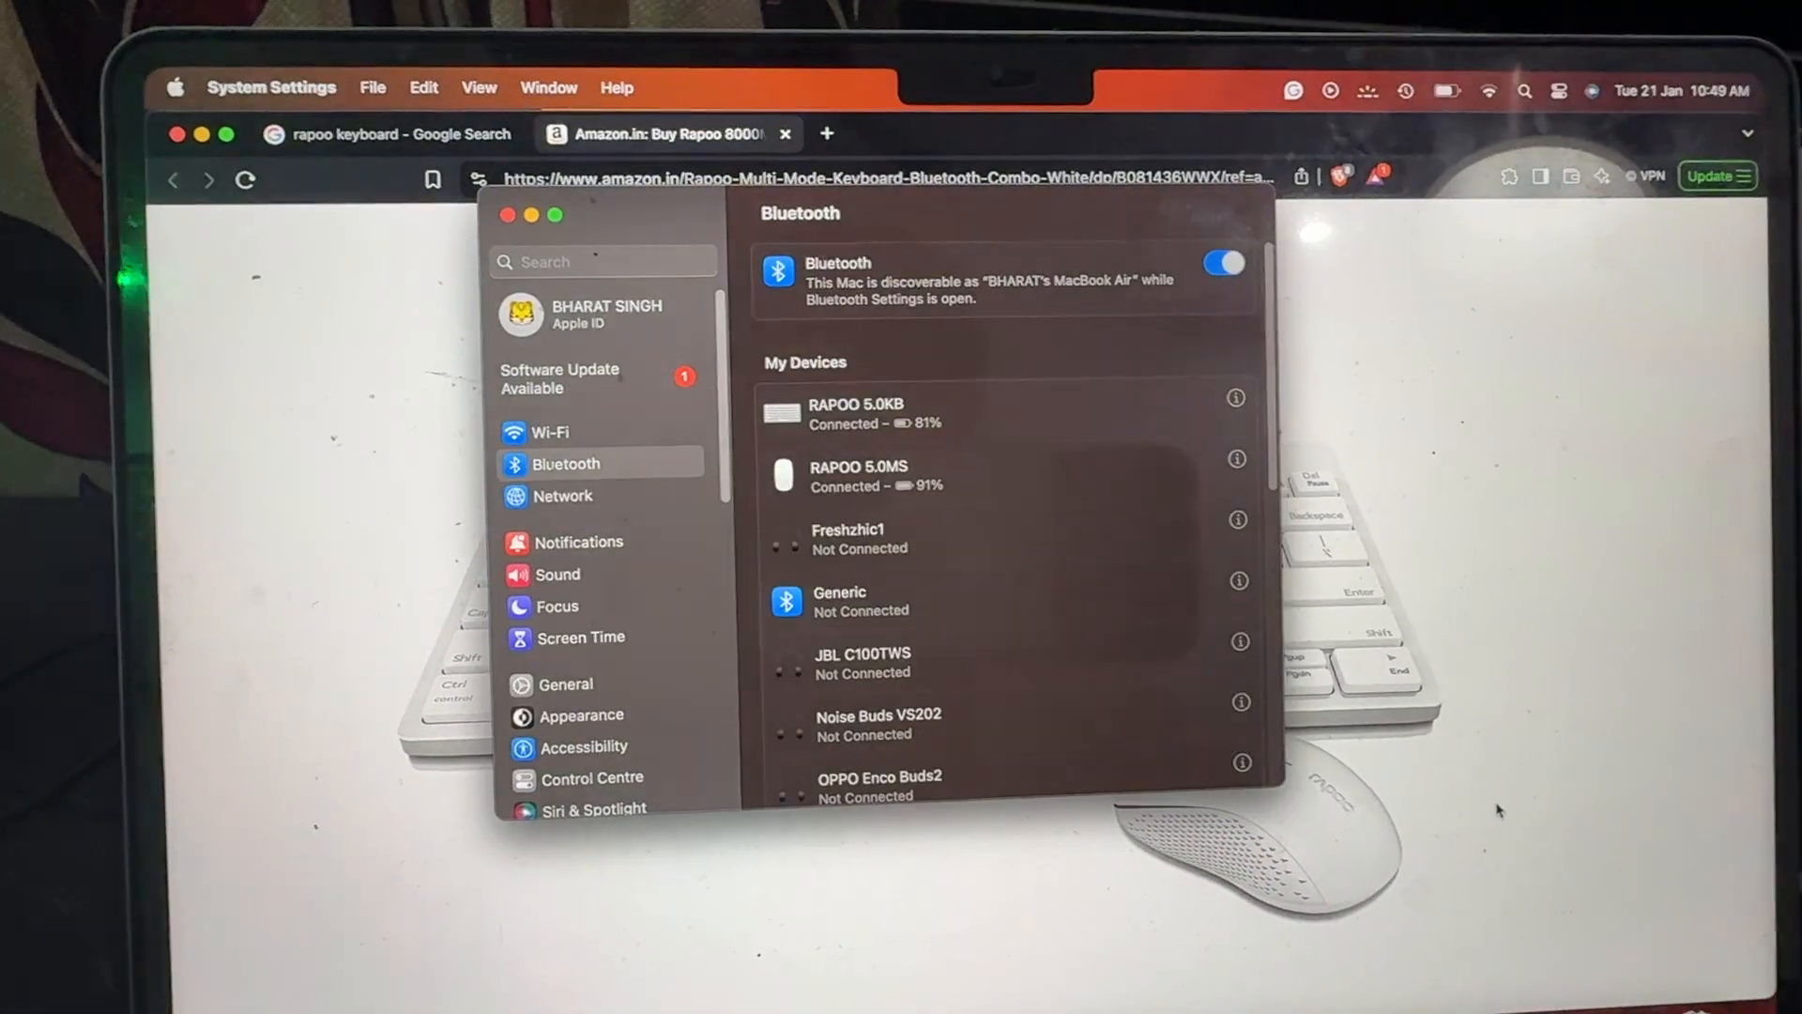
scroll("down", 3)
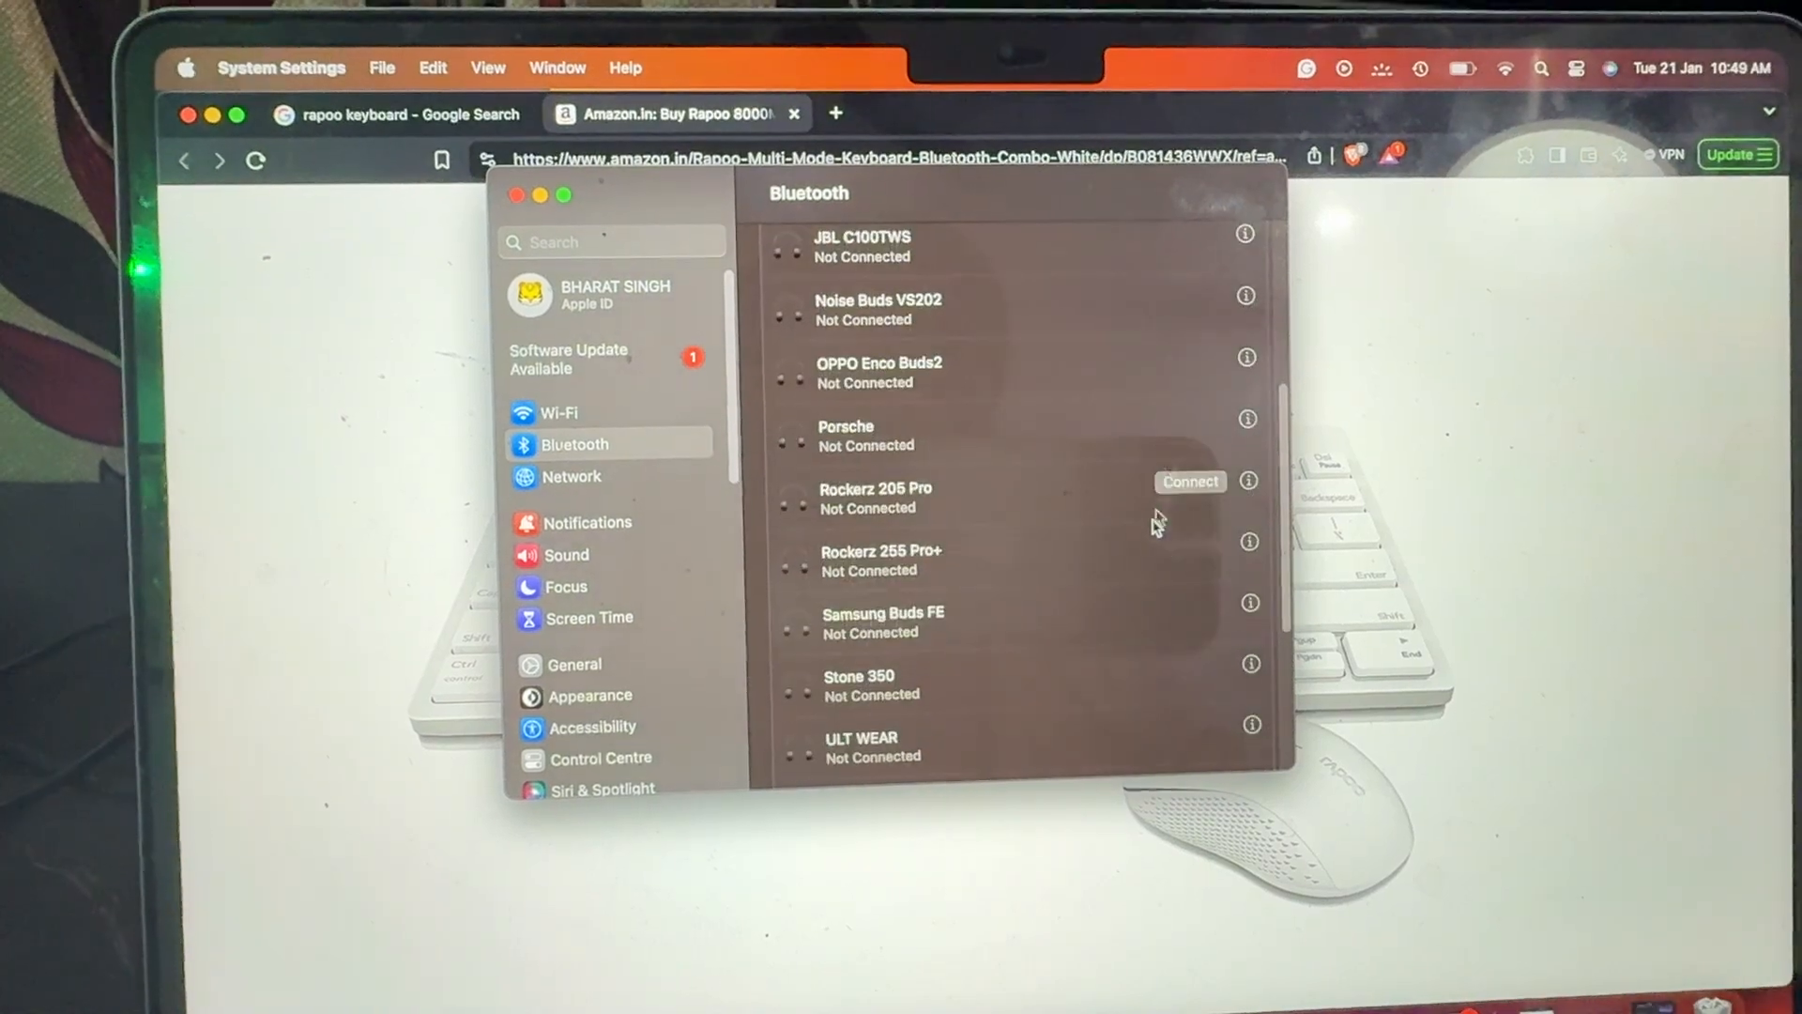
scroll("down", 3)
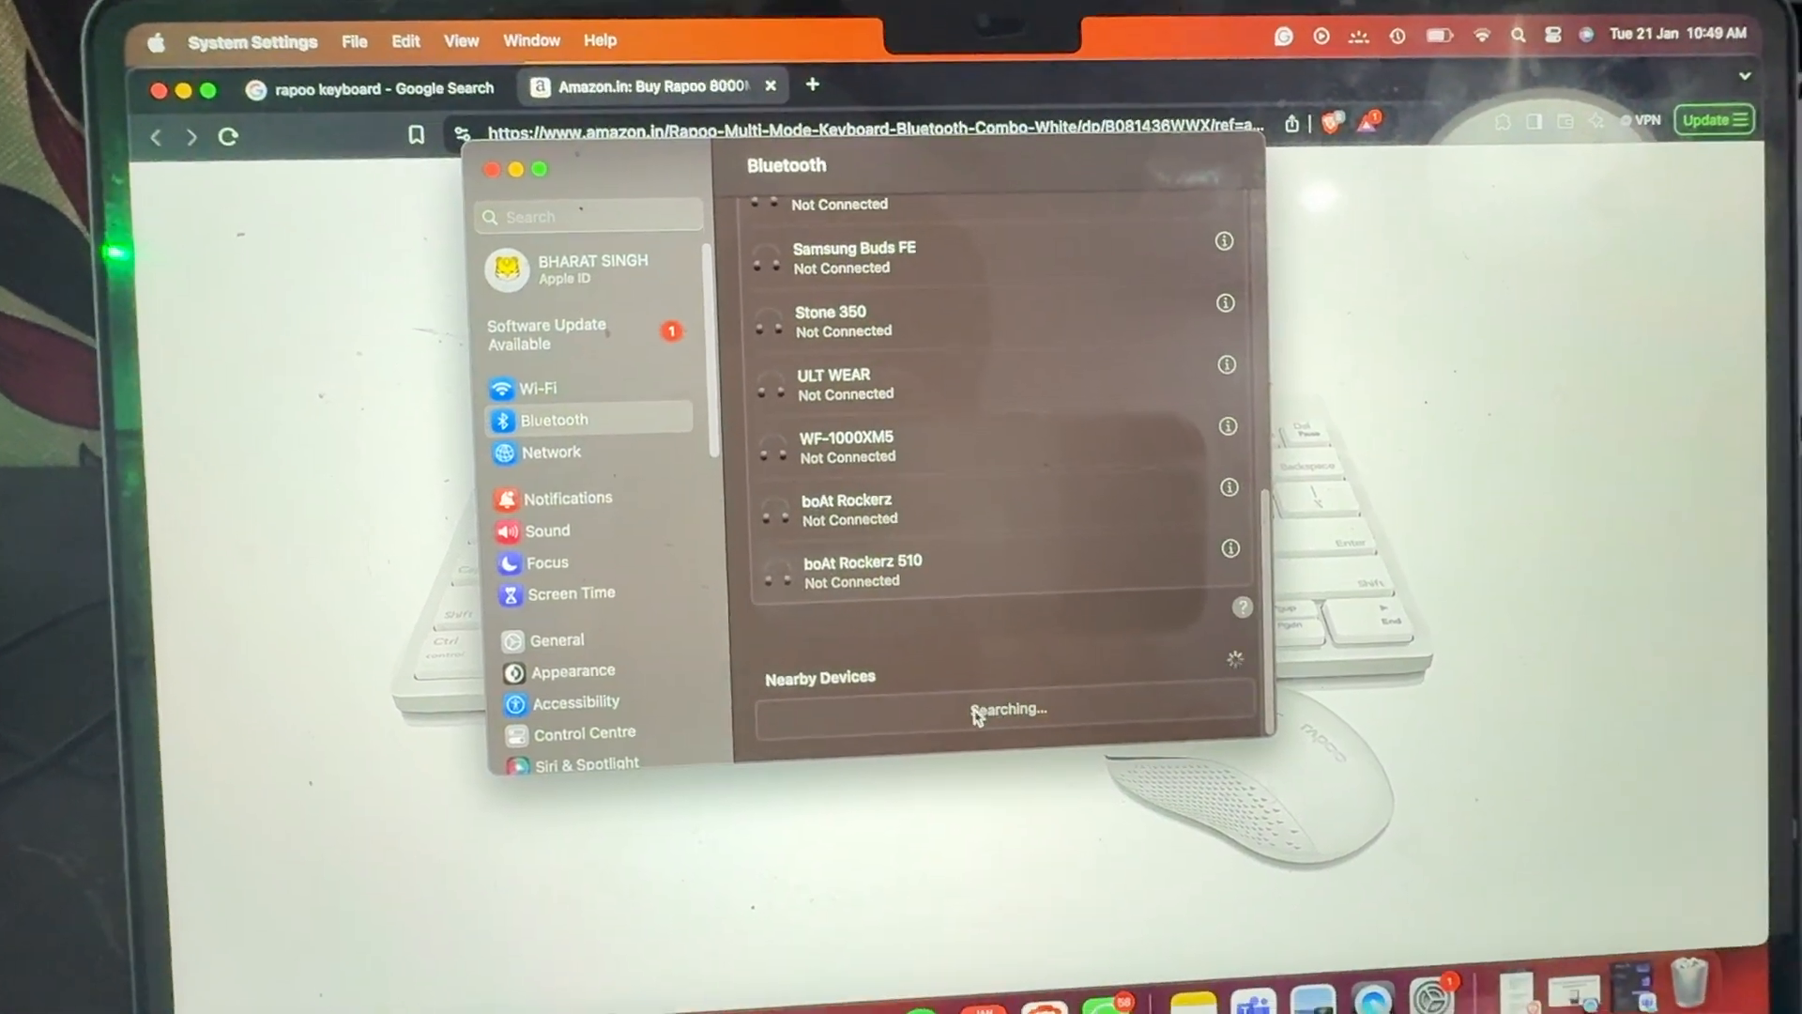